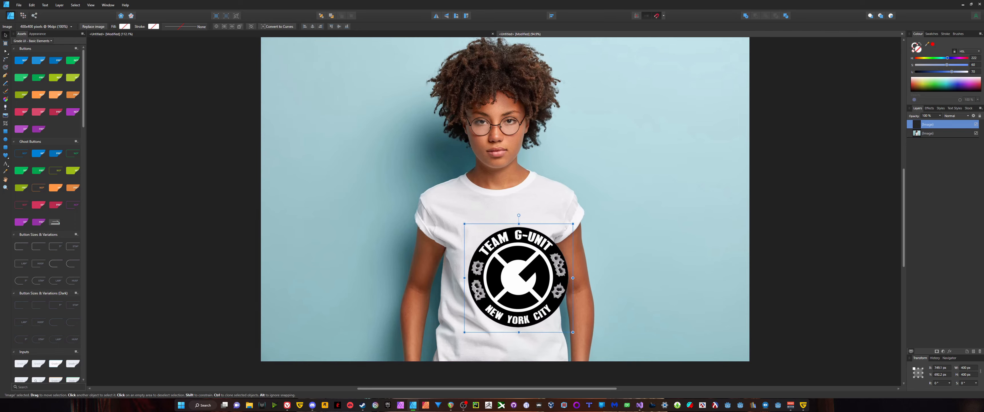
Step: Move the logo higher on the shirt's chest, shrink it slightly, and show its layer's blend modes
drag(518, 278, 518, 243)
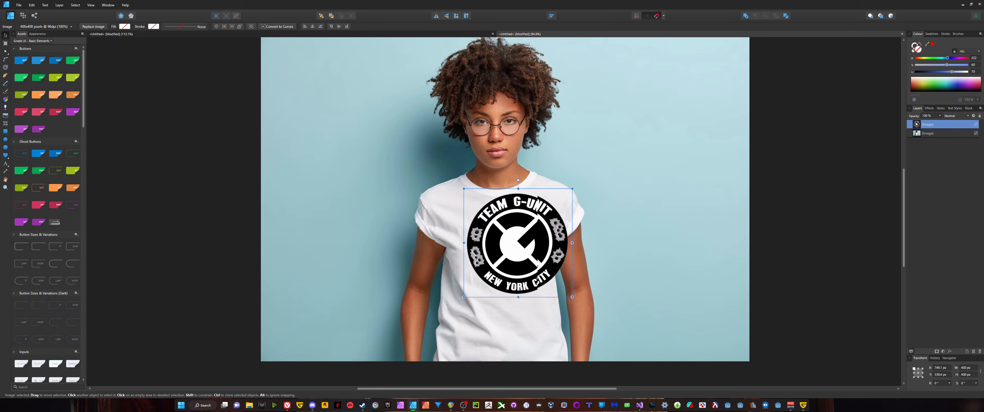
drag(517, 243, 499, 271)
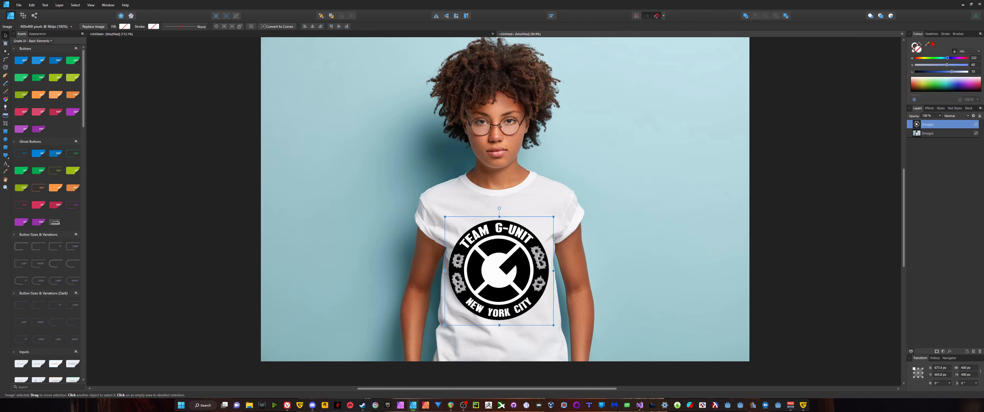
click(966, 116)
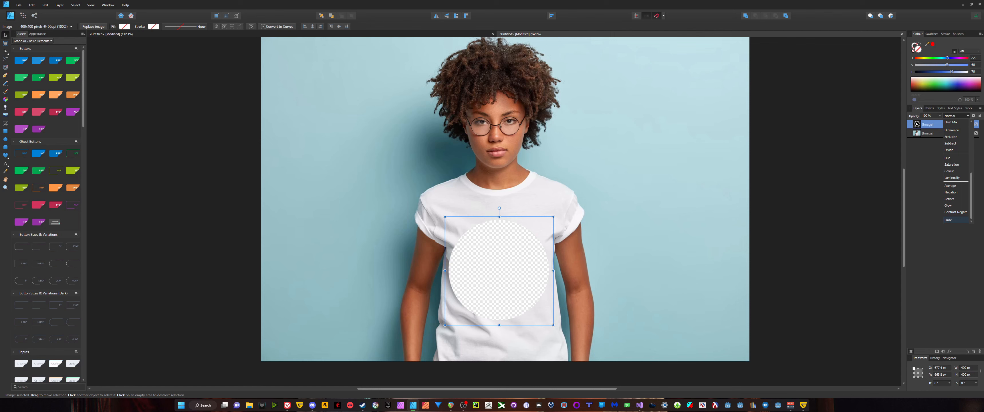
Step: Switch to the document tab holding the Team G-Unit logo alone on a transparent canvas
click(948, 220)
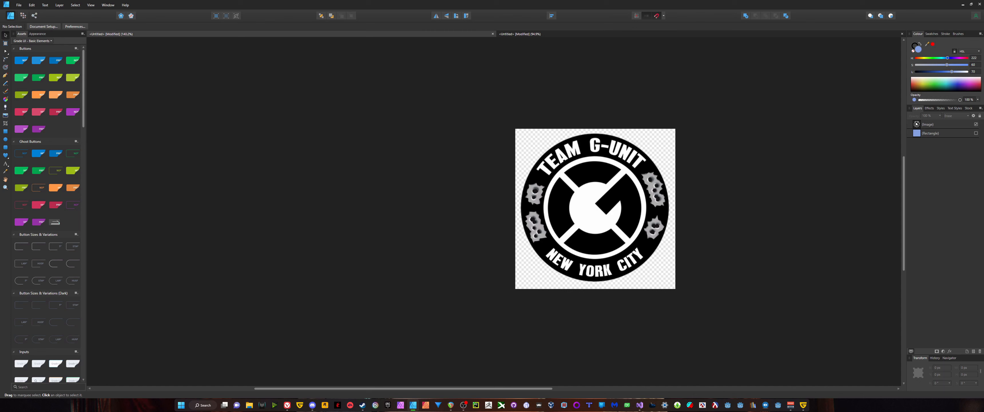
Step: Add a blue ellipse ring behind the black logo circle, then bring up the File menu
click(593, 209)
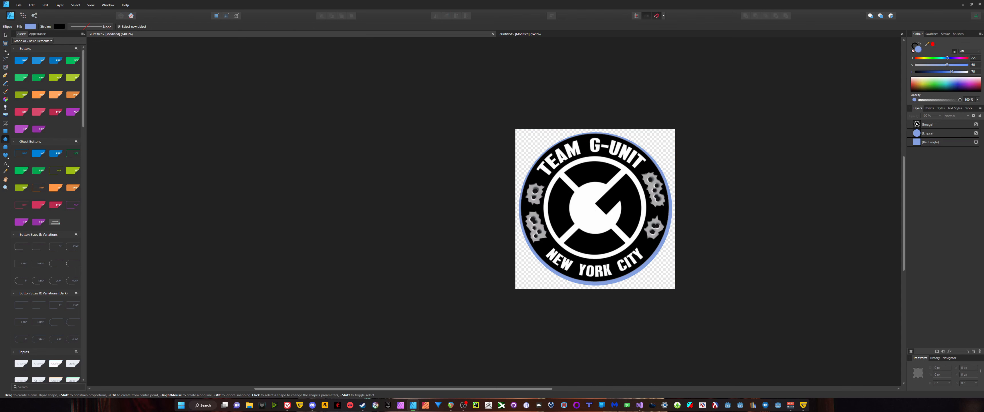
click(19, 5)
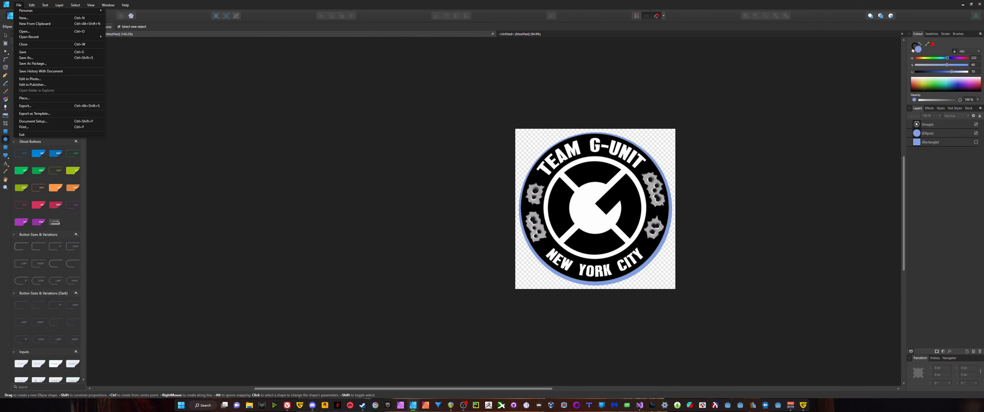
Step: Export the ringed logo as a PNG named 00000 into the Thumbnails folder
click(25, 106)
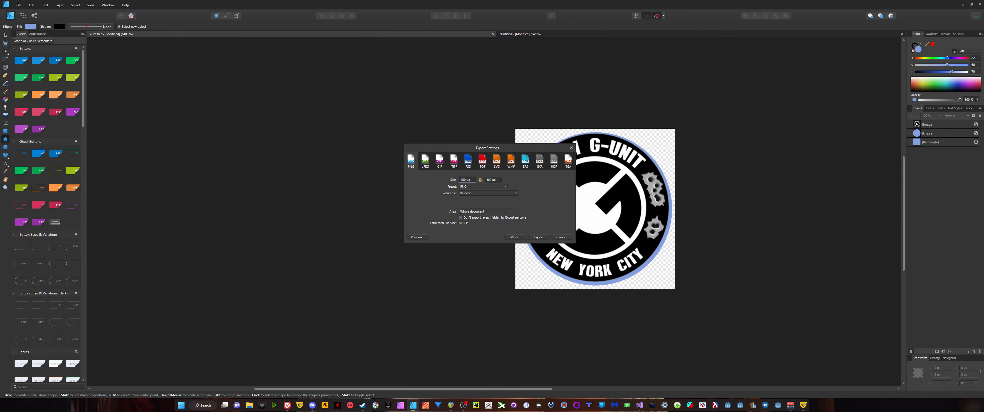
click(538, 238)
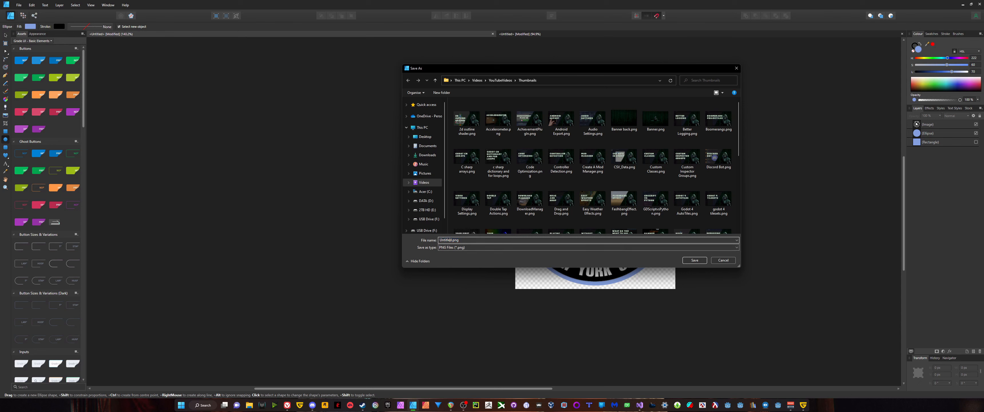
double_click(446, 241)
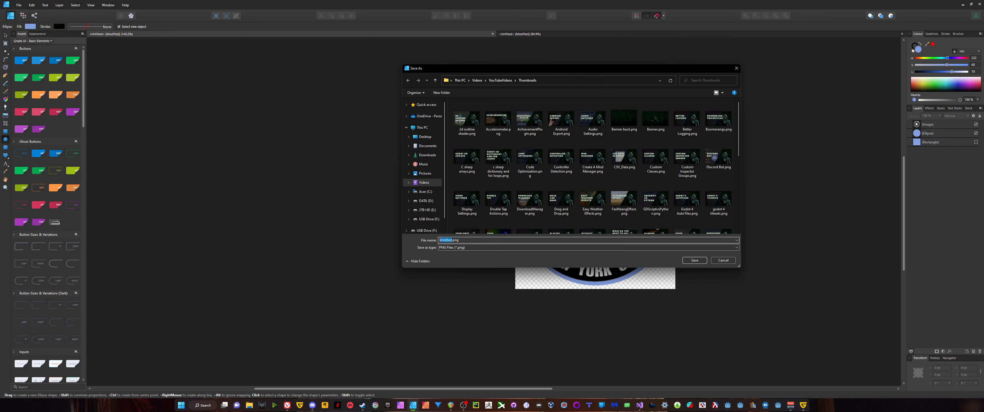
text(00000.png)
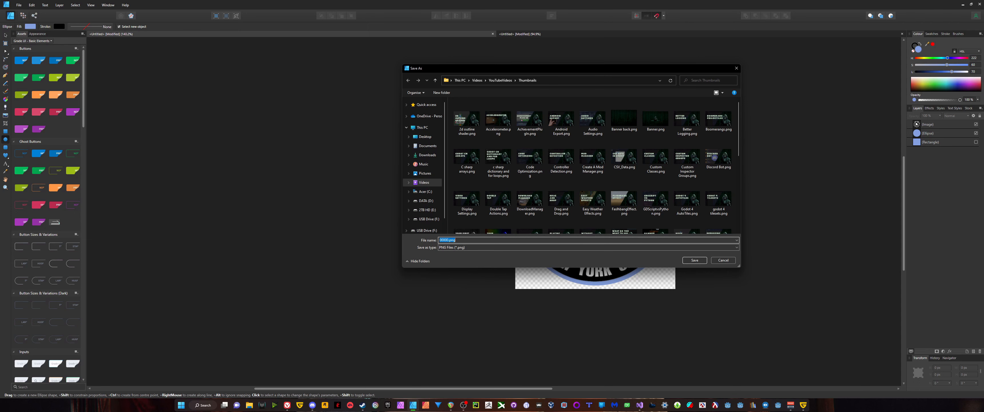
click(694, 260)
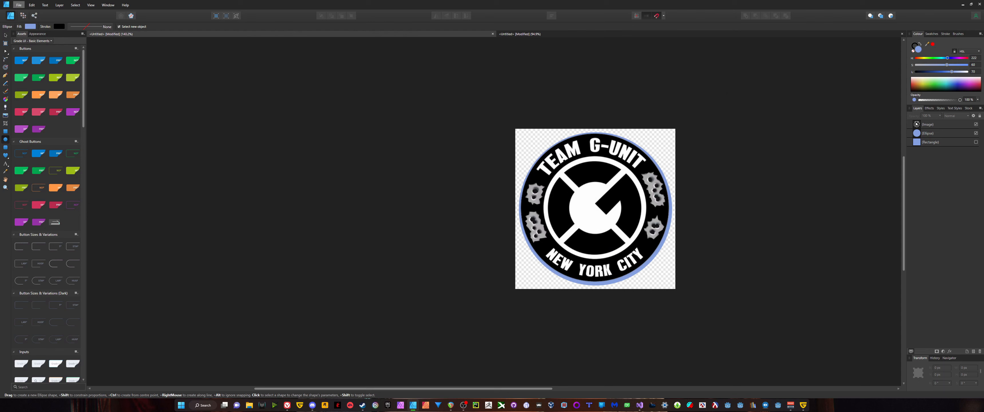
Step: Export the logo again as a JPEG into the Thumbnails folder
click(19, 5)
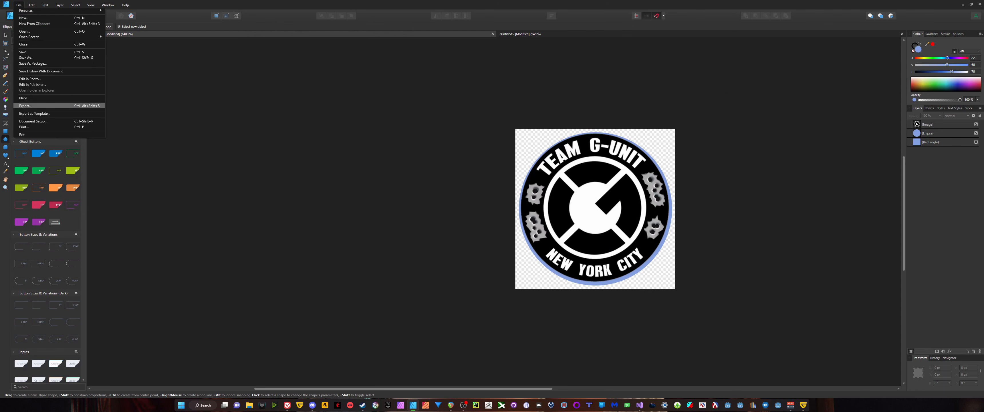
click(25, 106)
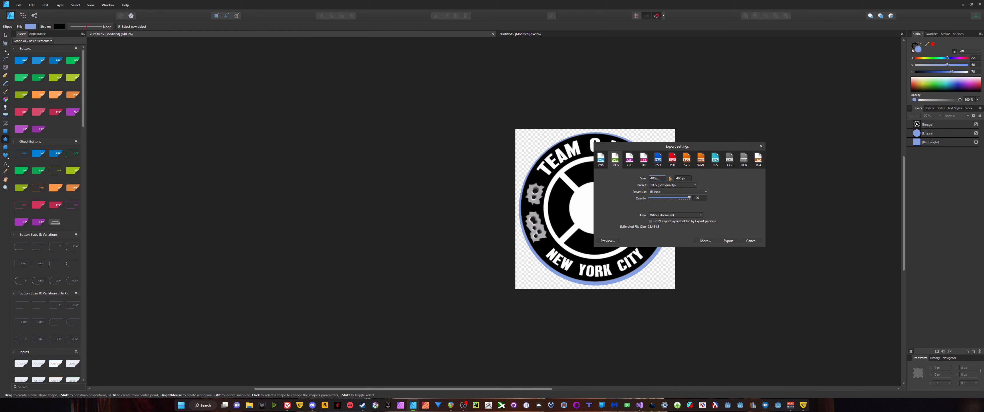
click(729, 240)
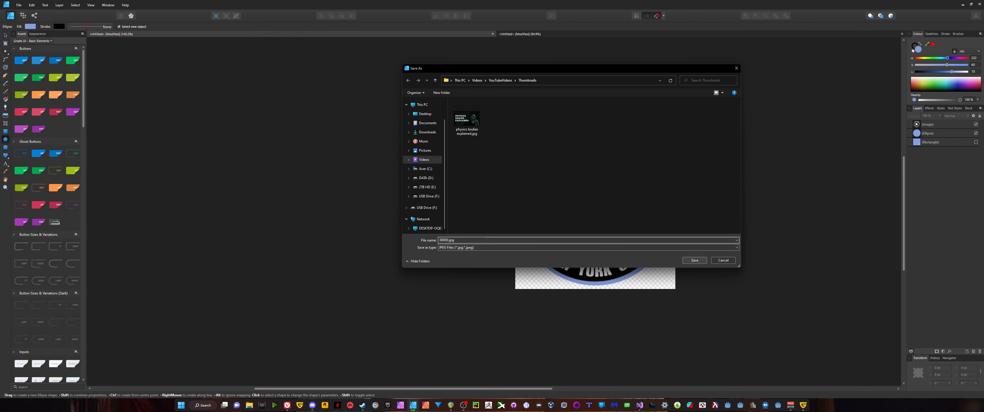
click(694, 260)
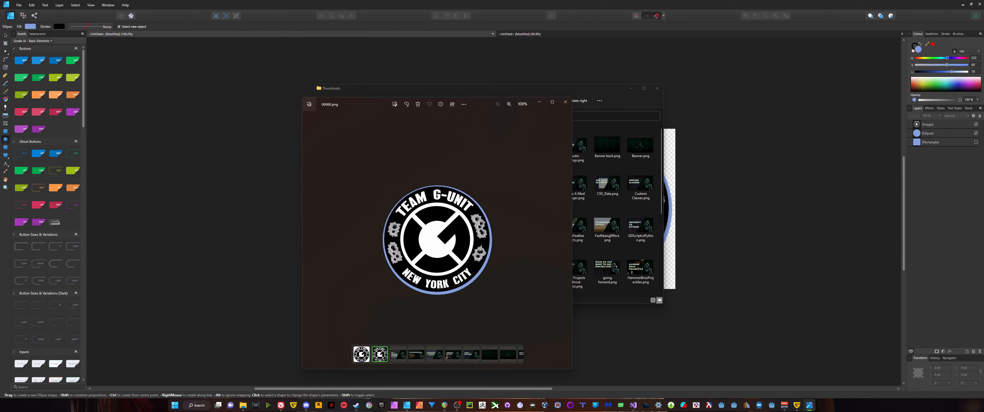
mouse_move(565, 103)
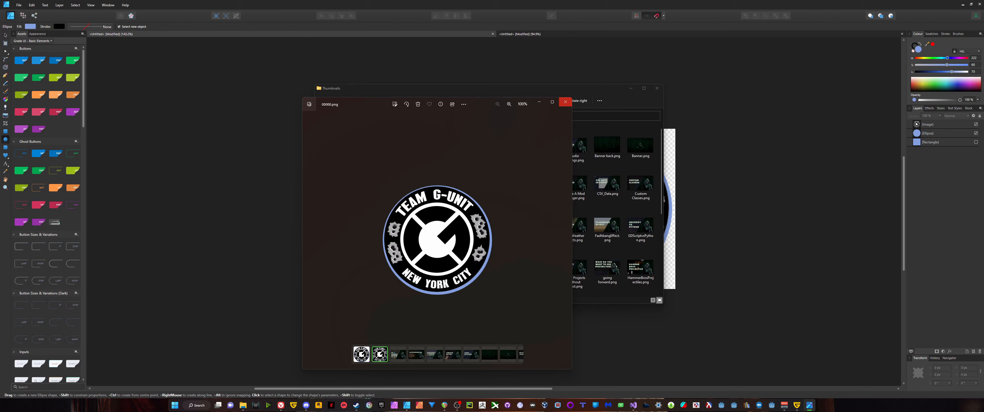
Step: Close the Photos preview of 00000.png, leaving the Thumbnails folder listing both exports
click(565, 101)
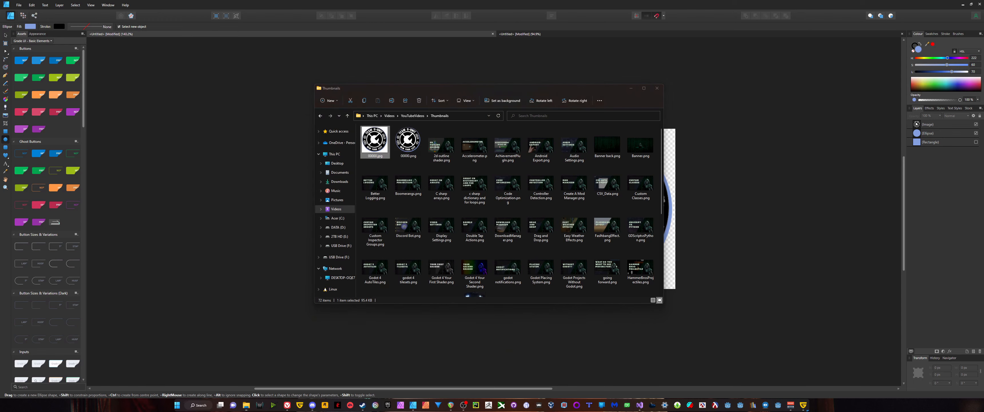